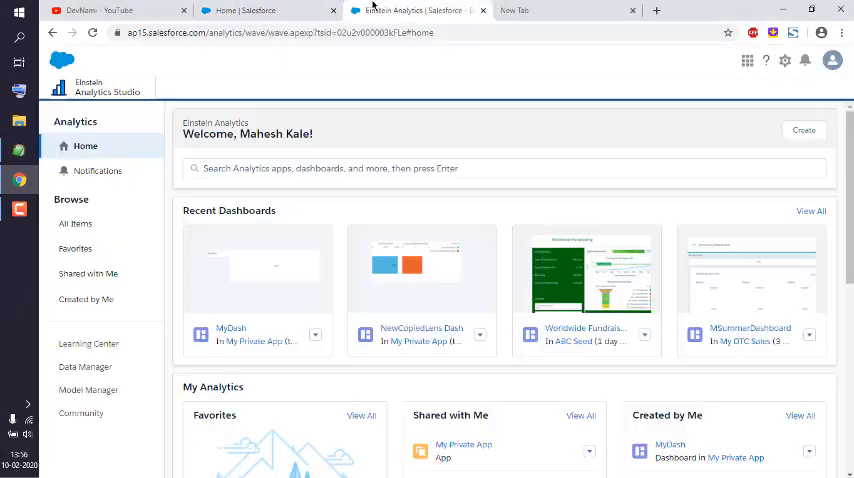
mouse_move(344, 122)
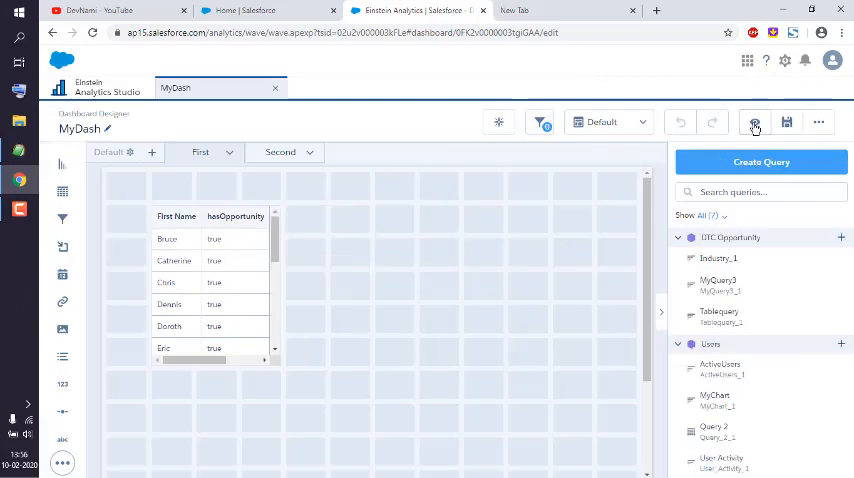
- Toggle MyDash between preview and edit, ending in preview mode
left_click(756, 122)
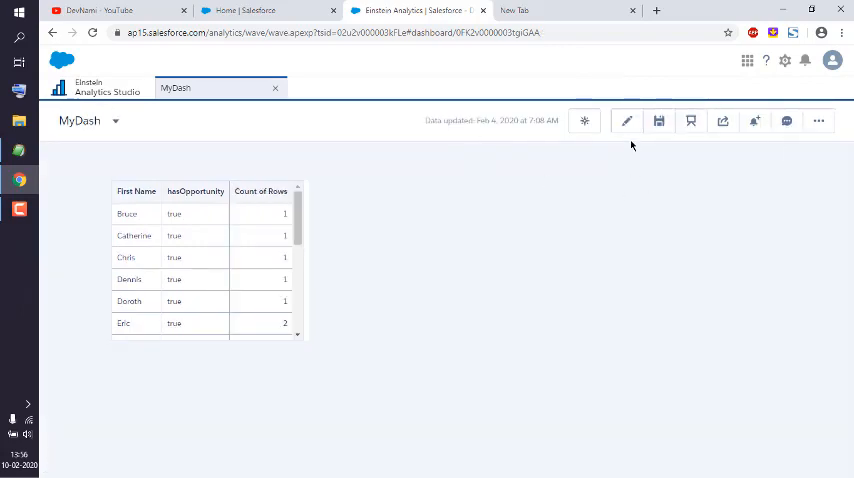
left_click(626, 122)
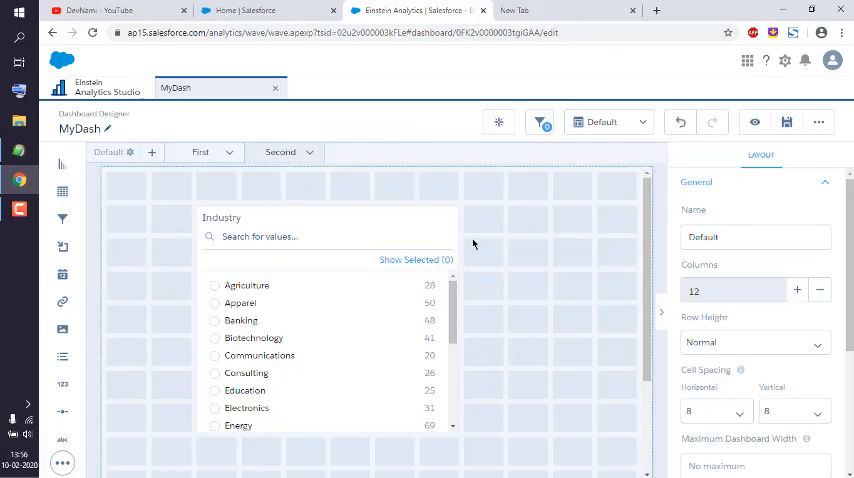
left_click(756, 122)
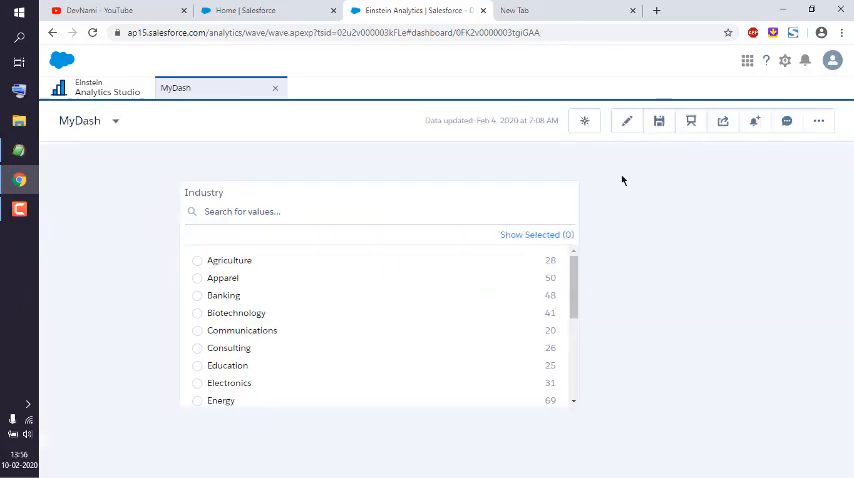
mouse_move(548, 182)
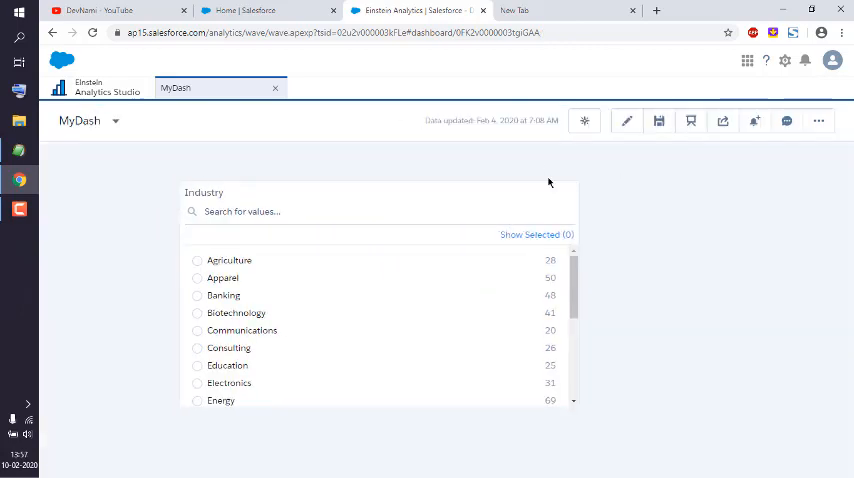
mouse_move(722, 122)
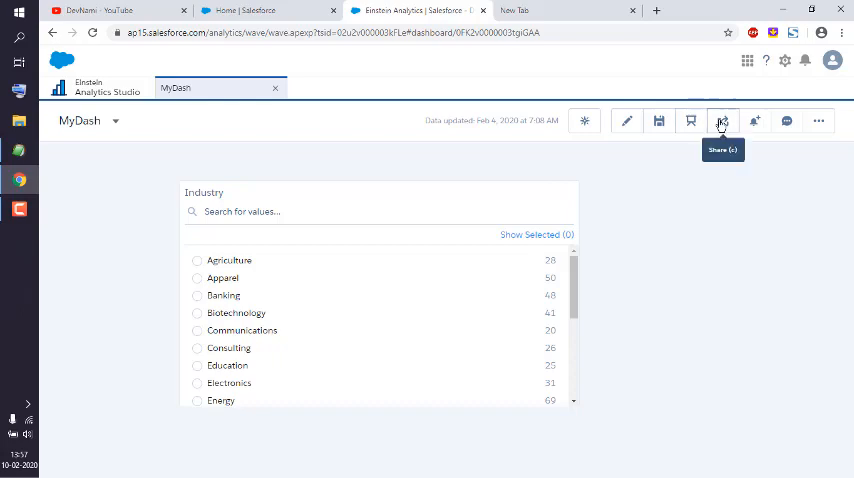
- Share MyDash and begin a Post to Feed recipient name with 'lri'
left_click(722, 122)
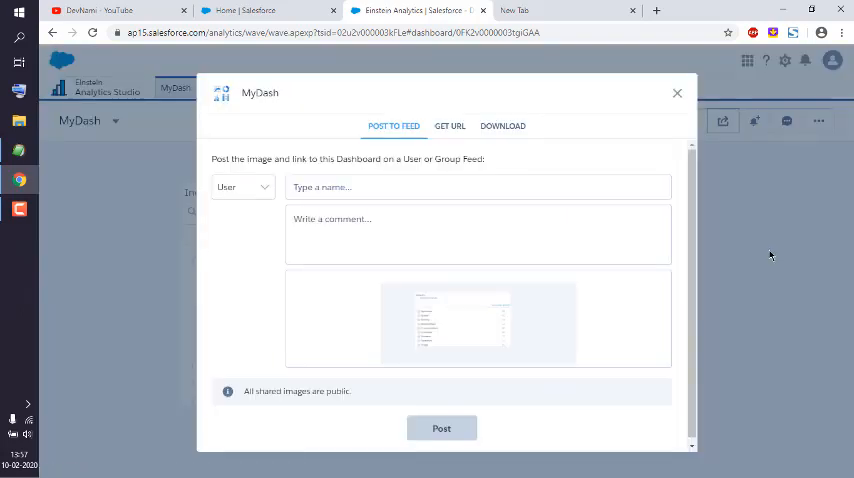
mouse_move(712, 406)
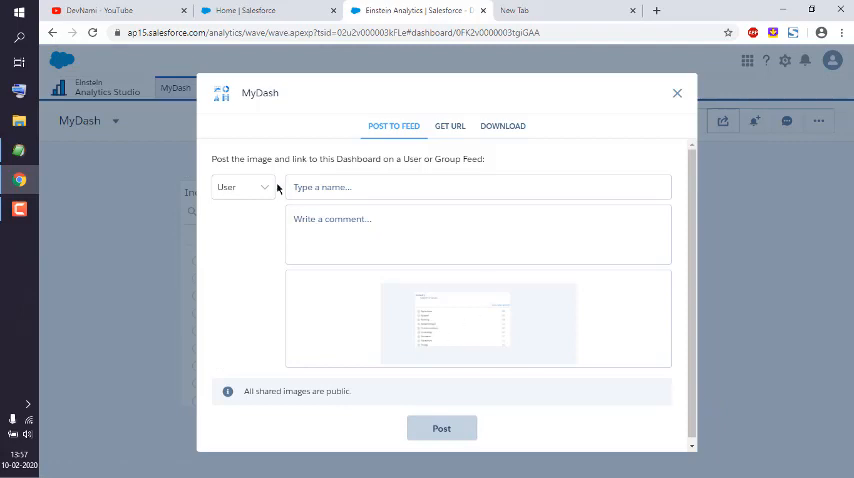
left_click(478, 188)
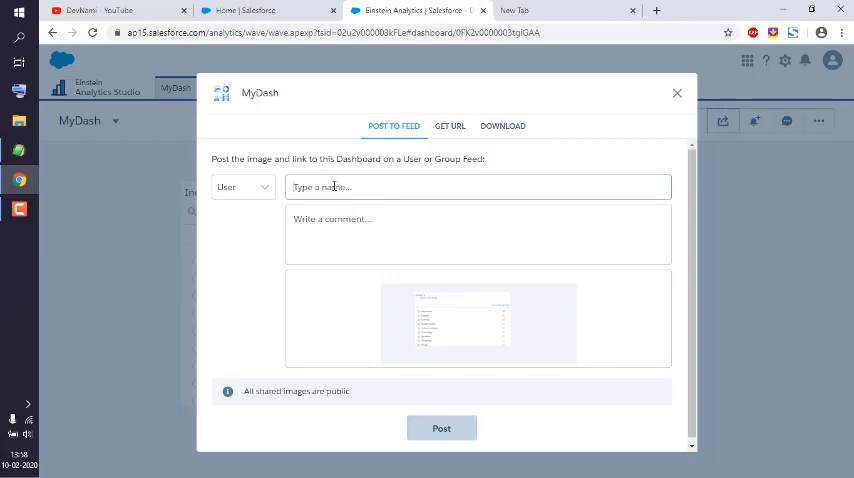
mouse_move(422, 338)
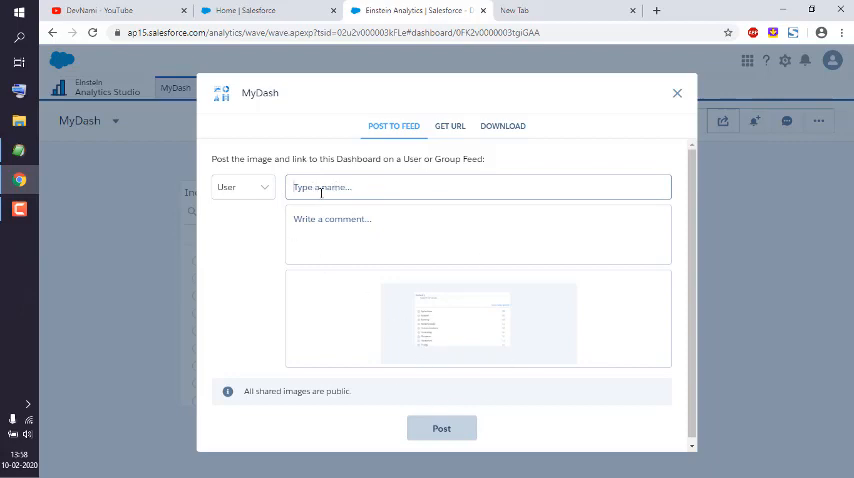
type("lri")
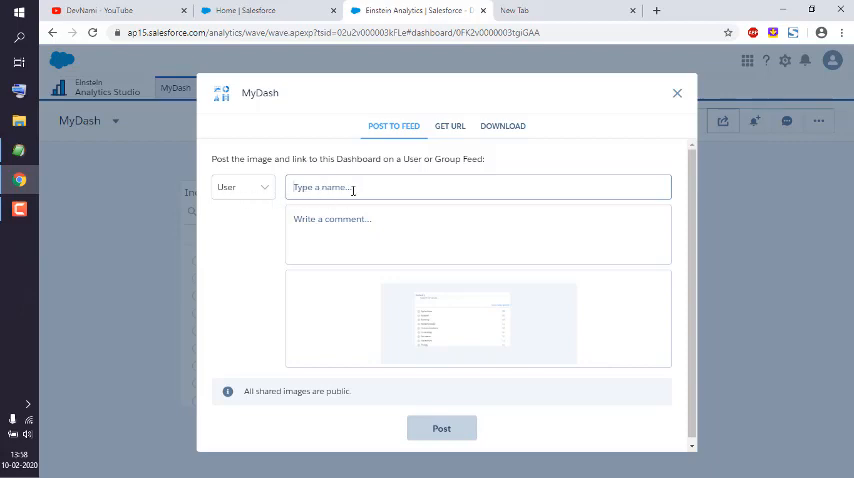
mouse_move(396, 182)
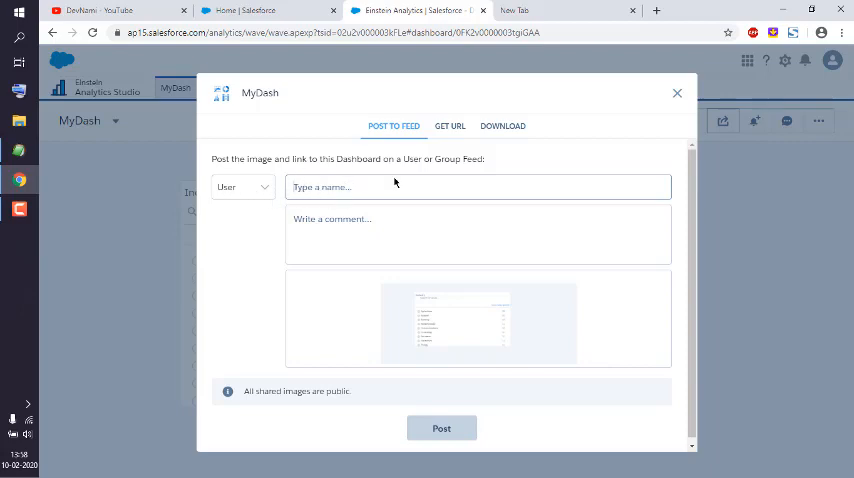
mouse_move(284, 196)
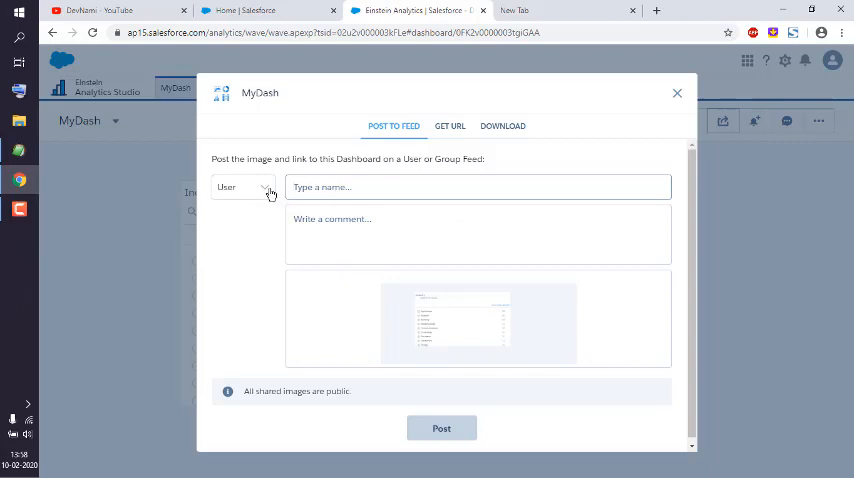
- Switch the post's recipient type from User to Group
left_click(240, 188)
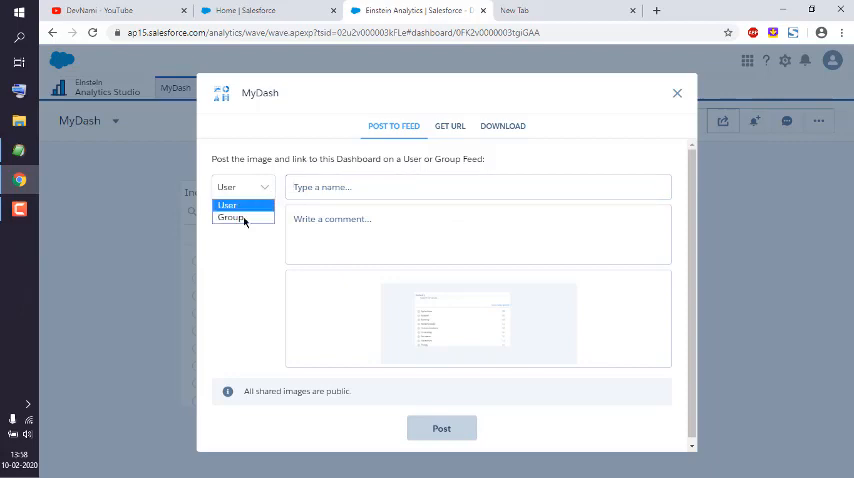
left_click(230, 218)
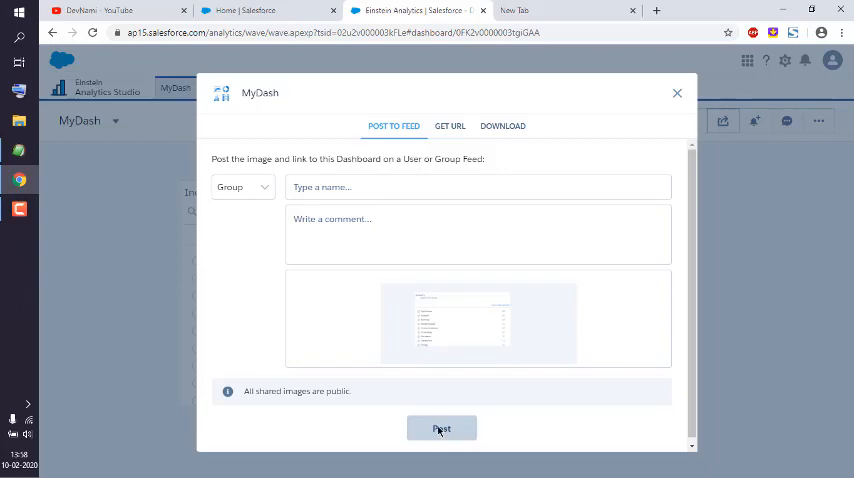
mouse_move(356, 336)
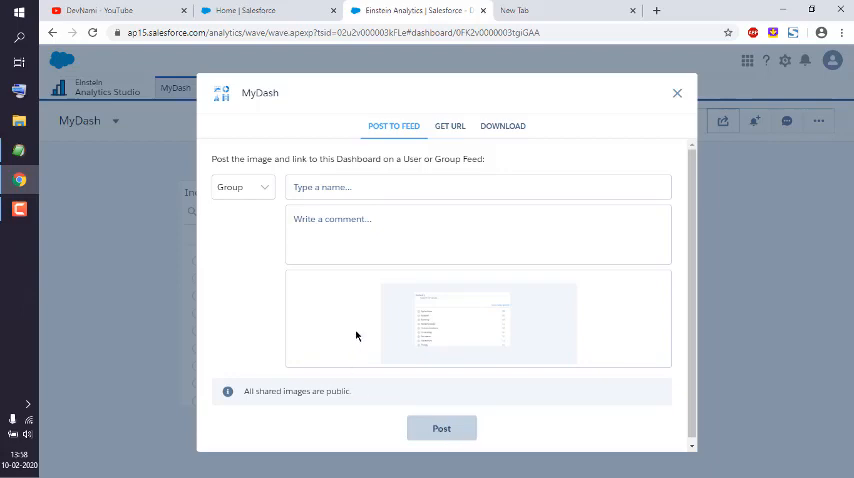
mouse_move(520, 336)
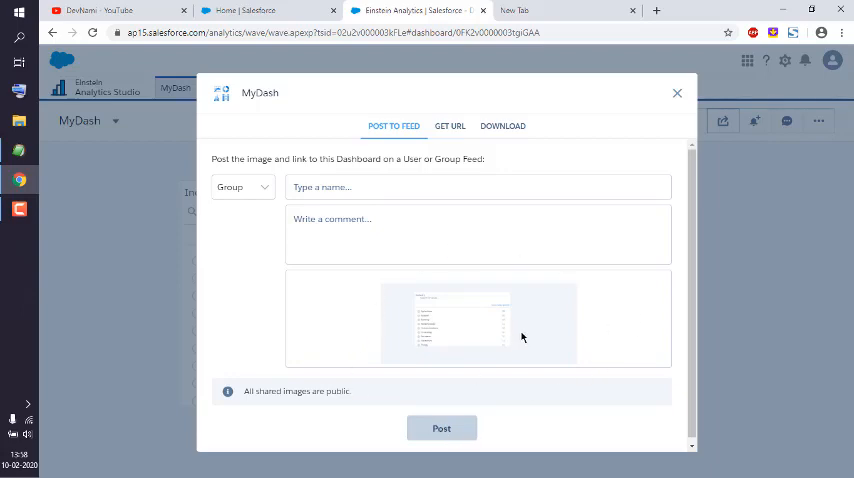